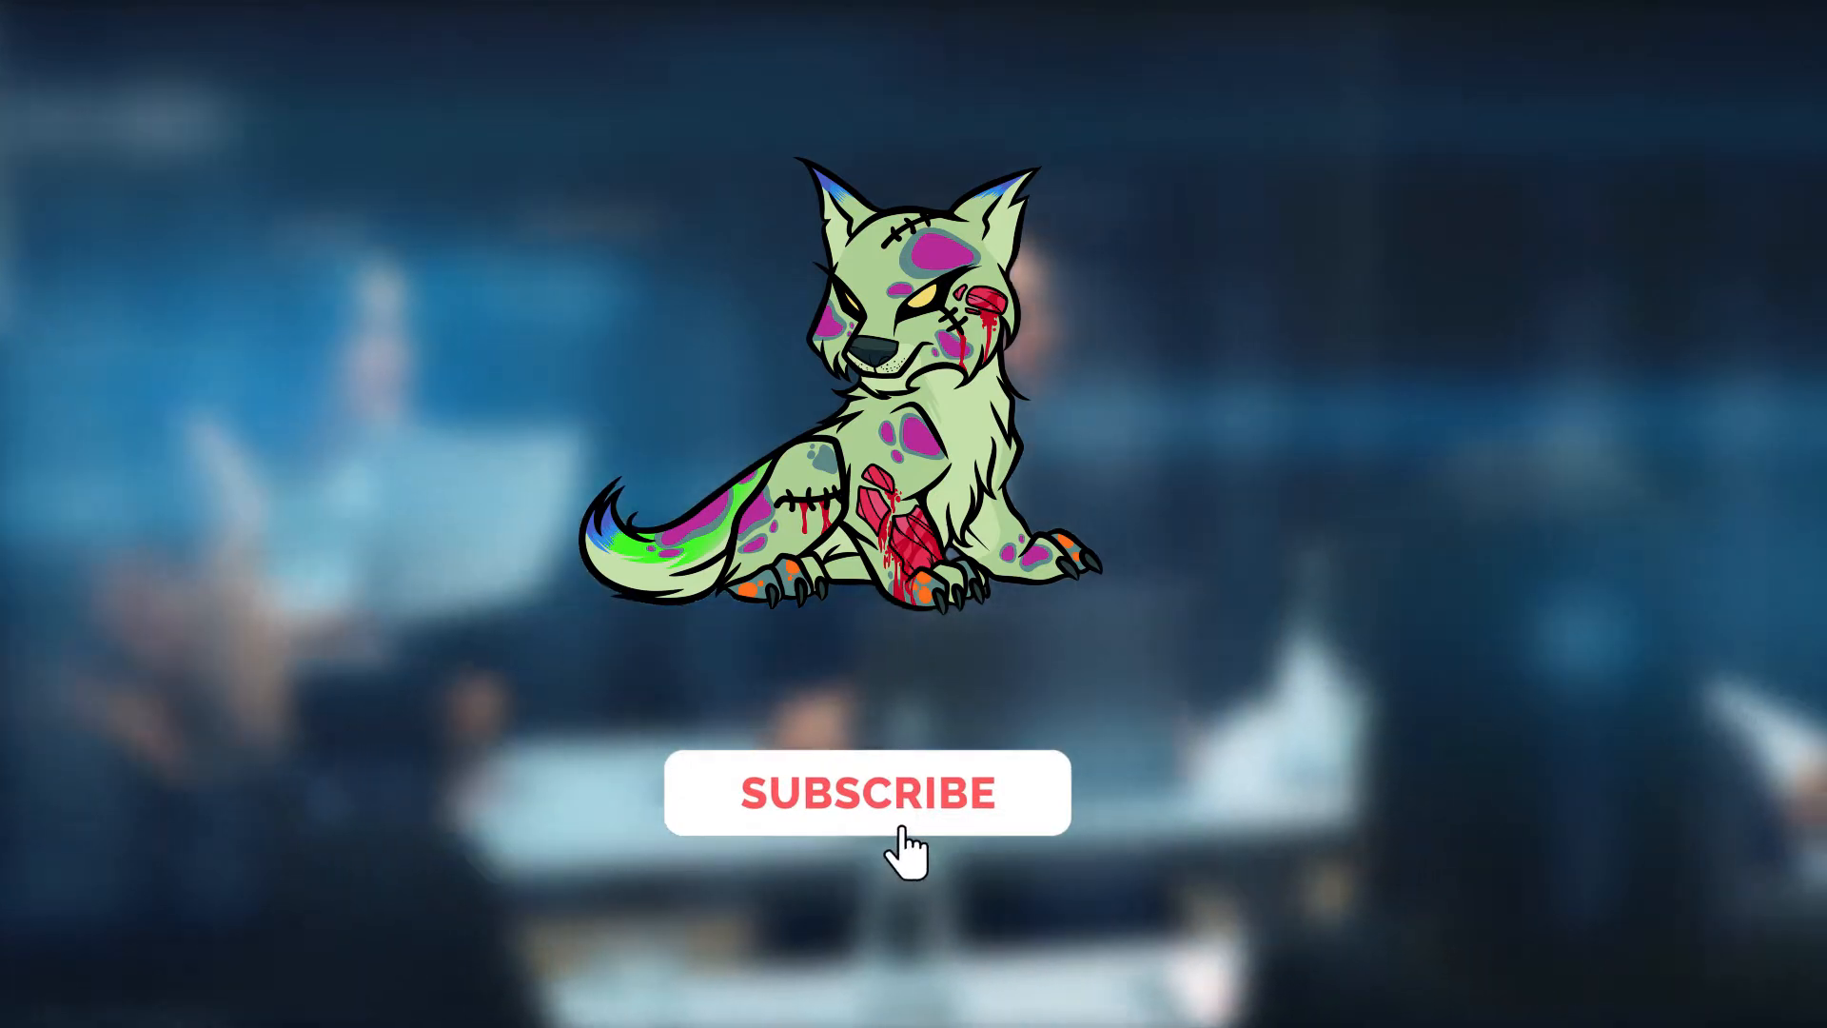
# Step: Click during the intro animation as Subscribe changes to Subscribed and the bell appears
pyautogui.click(868, 792)
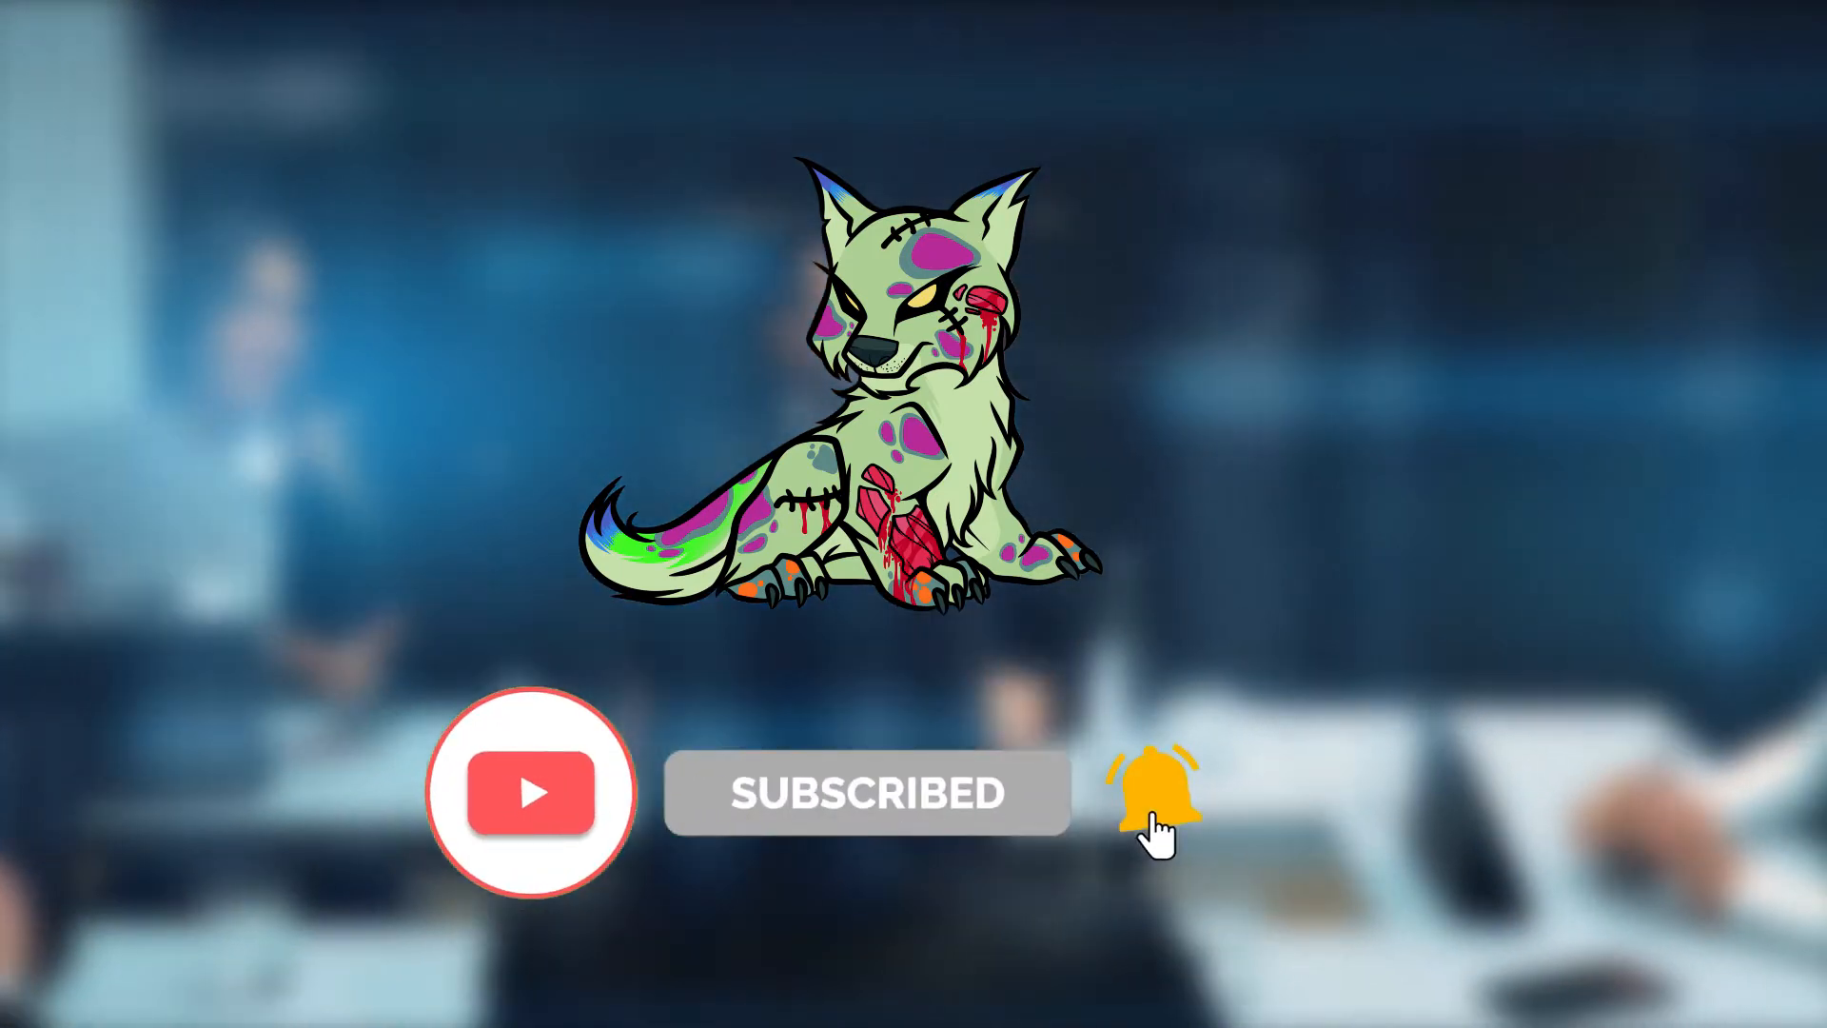